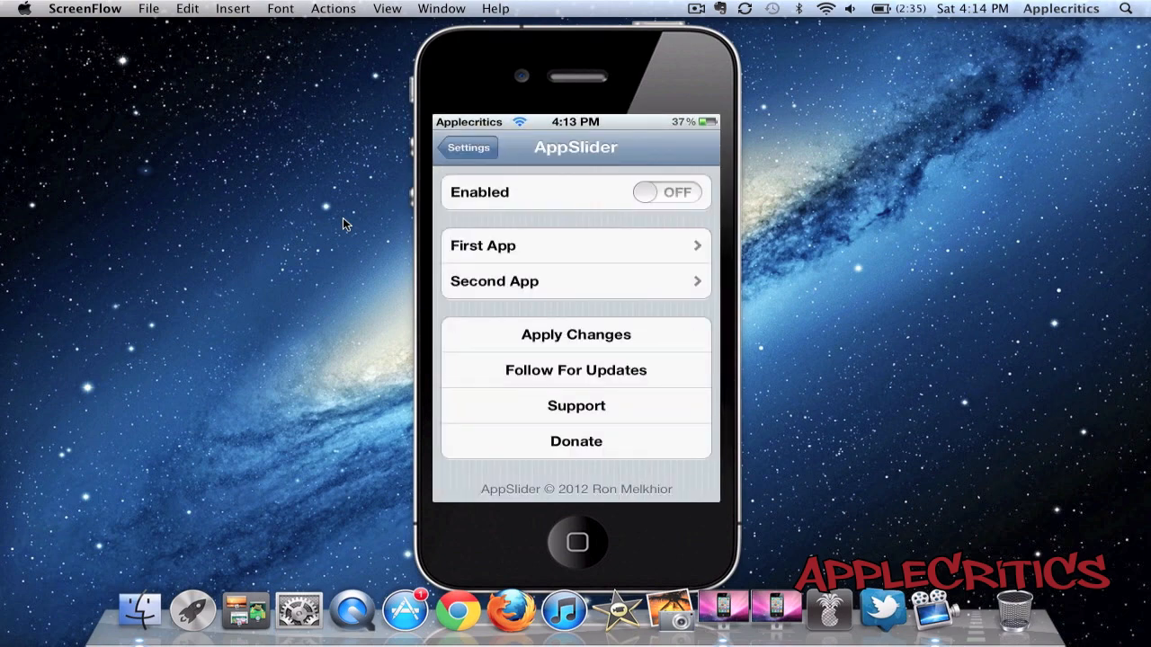
# Switch the AppSlider Enabled toggle on
pyautogui.click(669, 191)
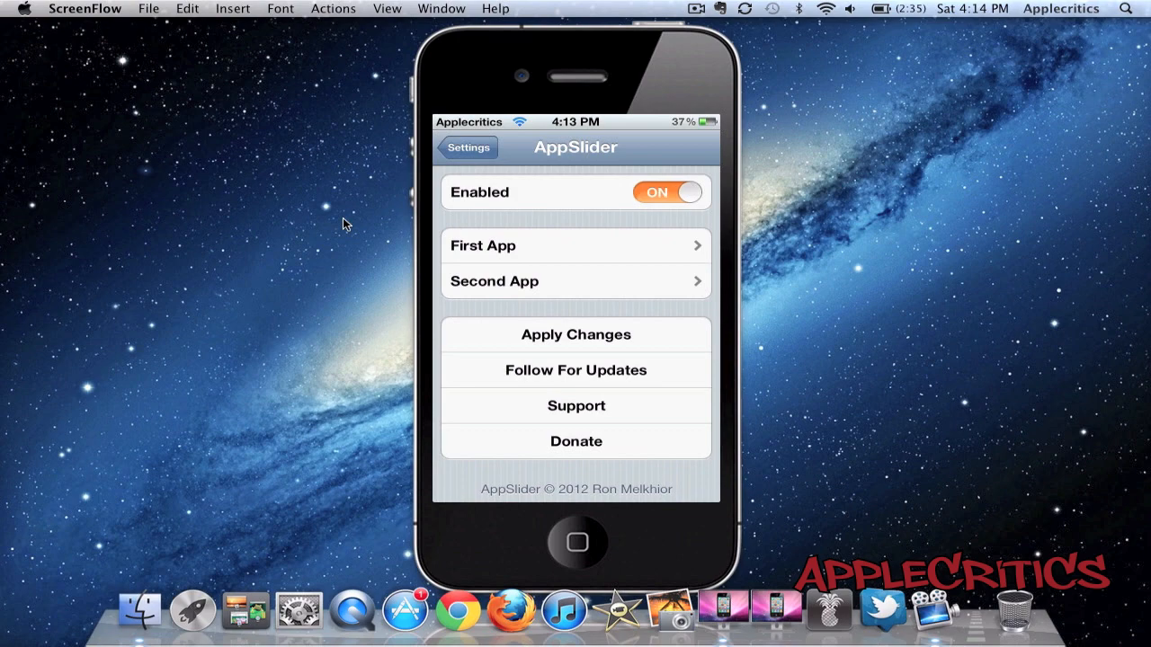
# Check the First App options, then pick ProTube from the Second App list
pyautogui.click(575, 246)
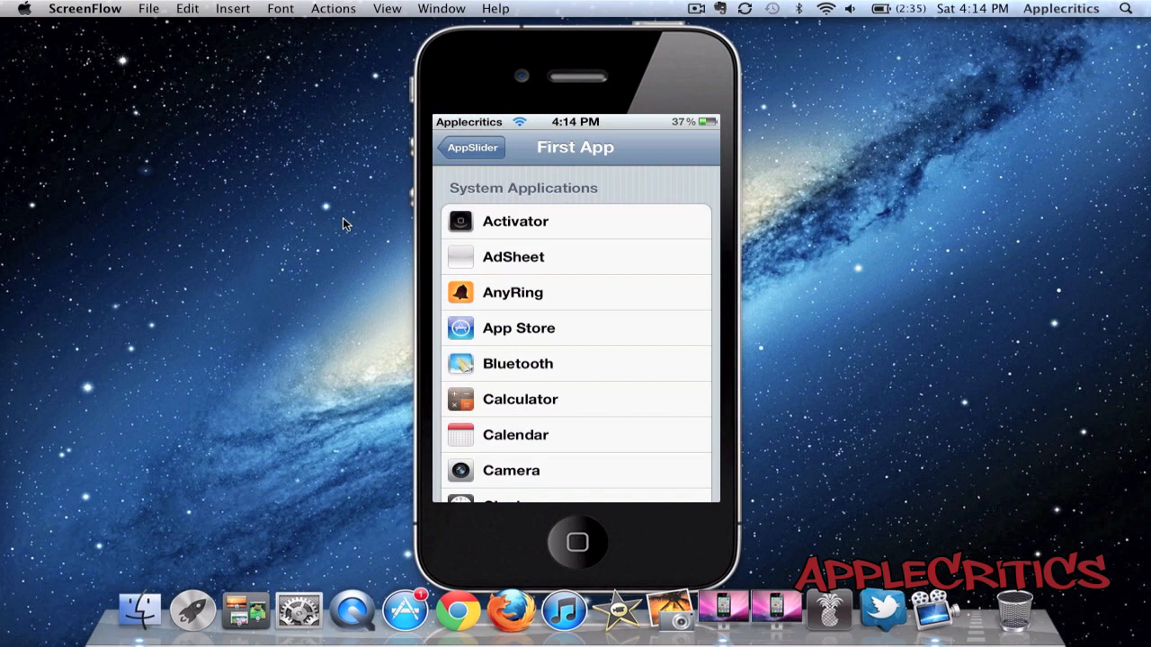
pyautogui.scroll(-3)
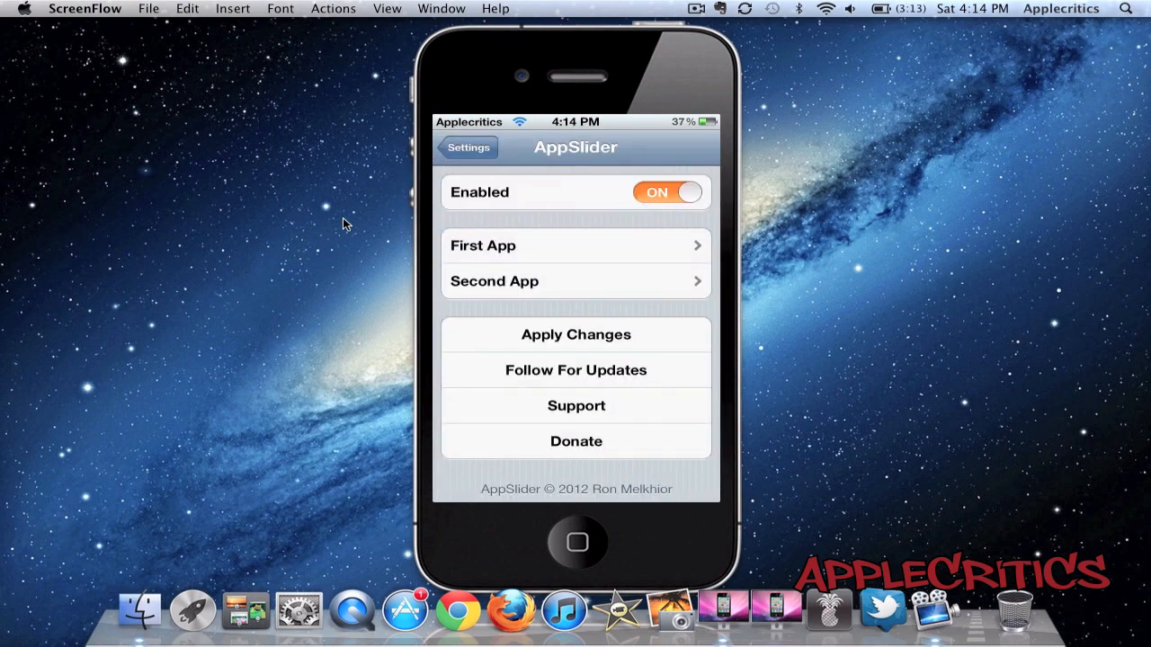
pyautogui.click(575, 280)
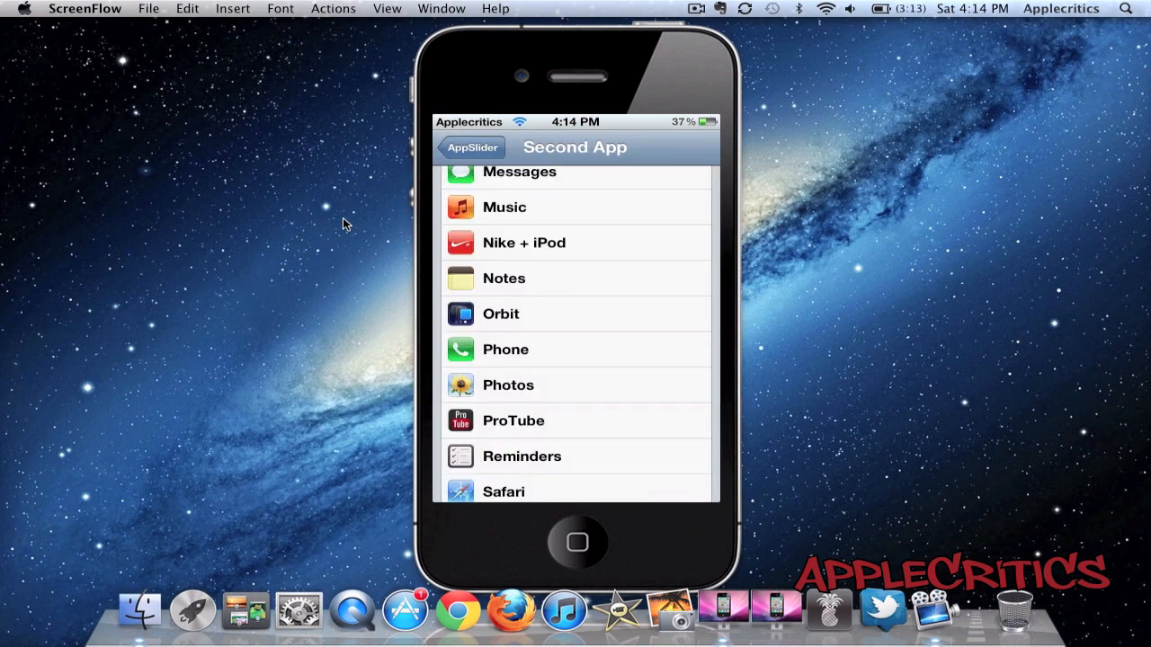
pyautogui.click(575, 421)
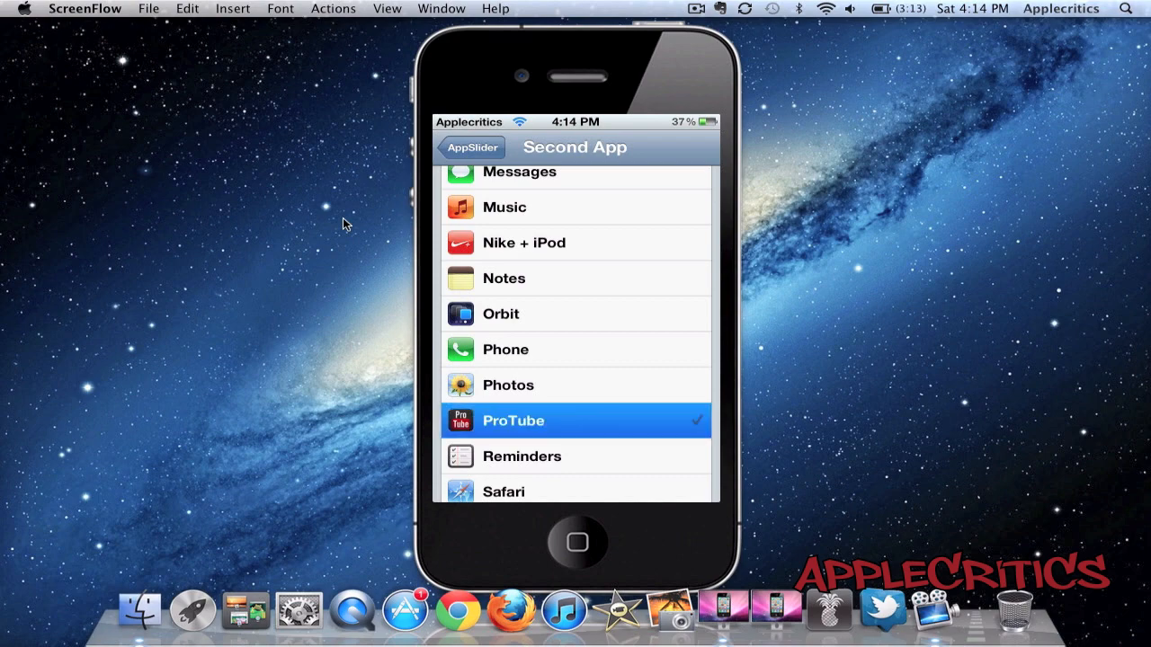